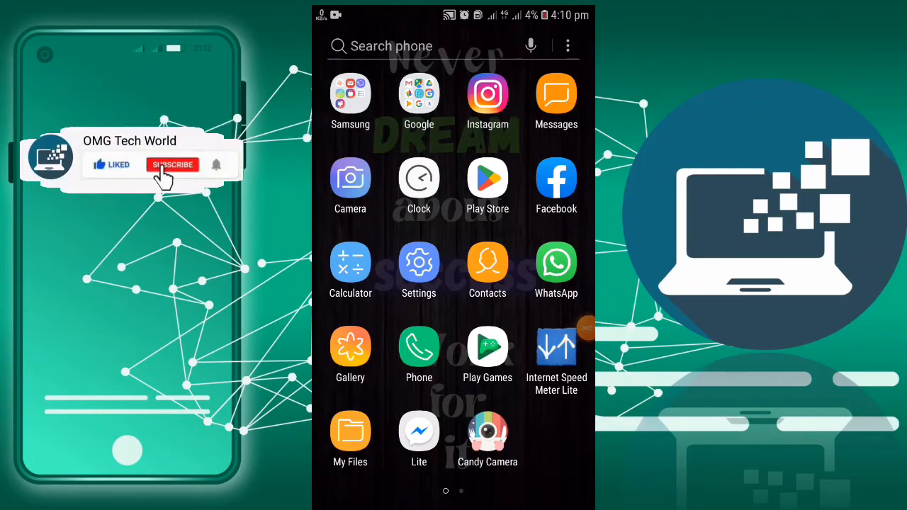
# - Launch the Play Store from the app drawer and open its search showing recent searches
pyautogui.click(173, 165)
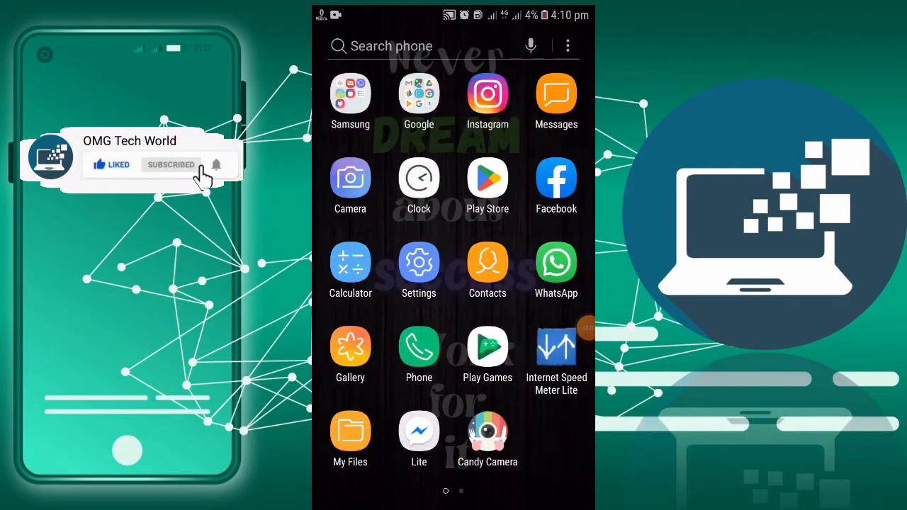
pyautogui.click(488, 179)
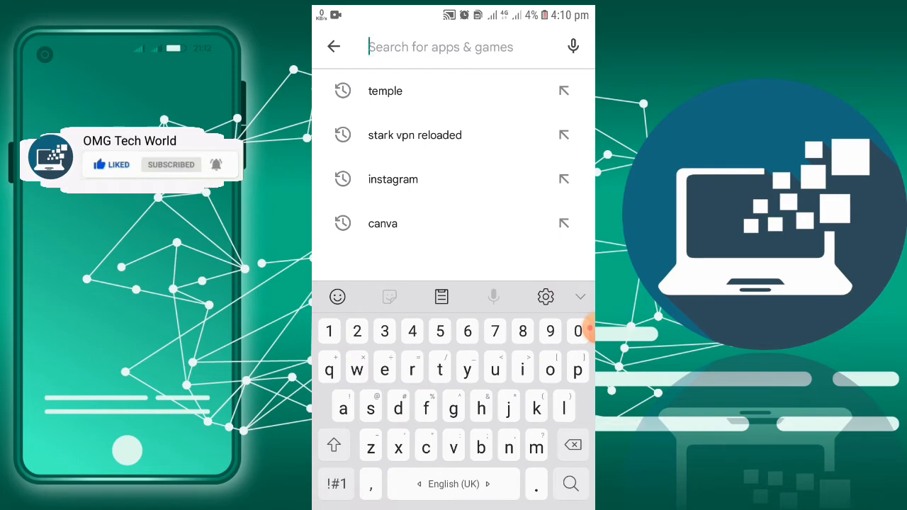
# - Search 'temple', start installing Temple Run, and return to the temple results
pyautogui.click(384, 90)
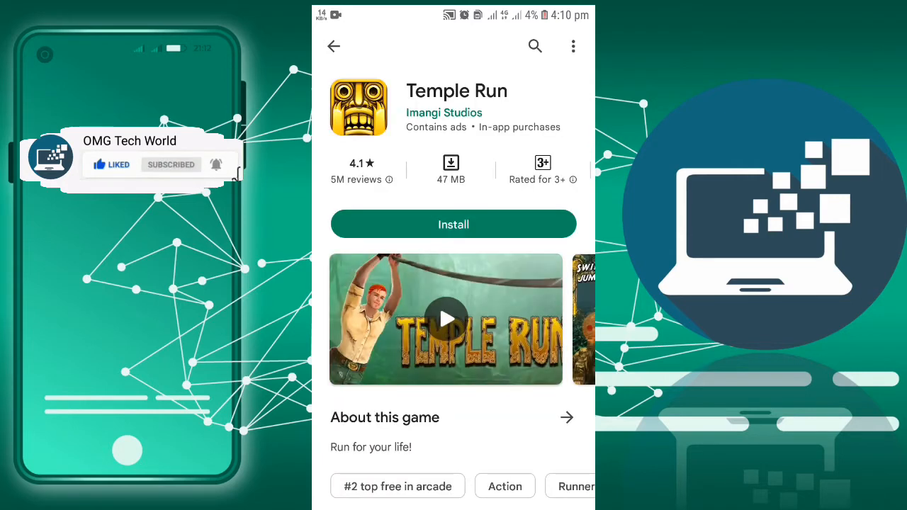
pyautogui.click(453, 224)
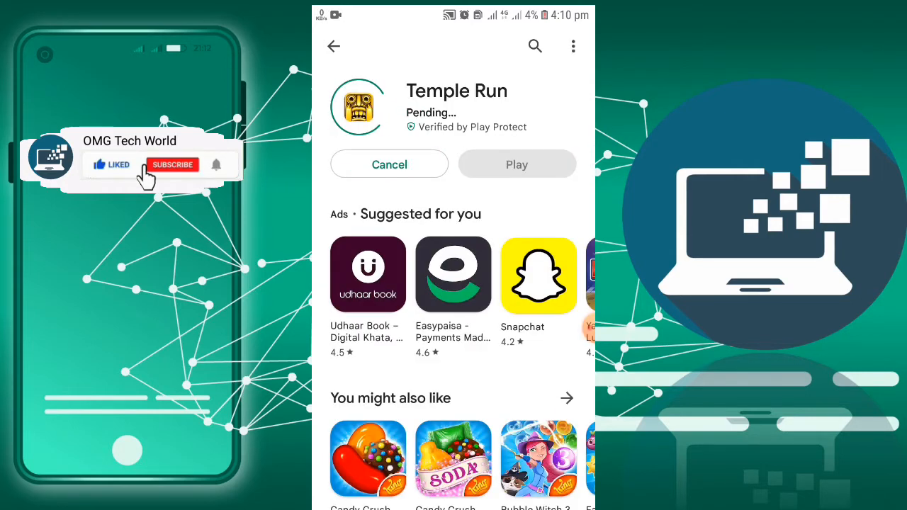
pyautogui.click(172, 165)
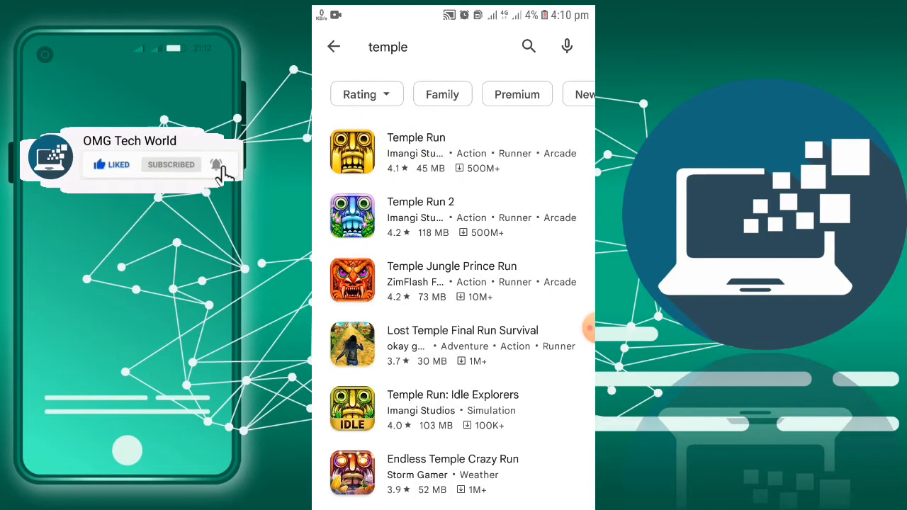
# - Return to the Play Store home and open Settings from the profile menu
pyautogui.click(334, 46)
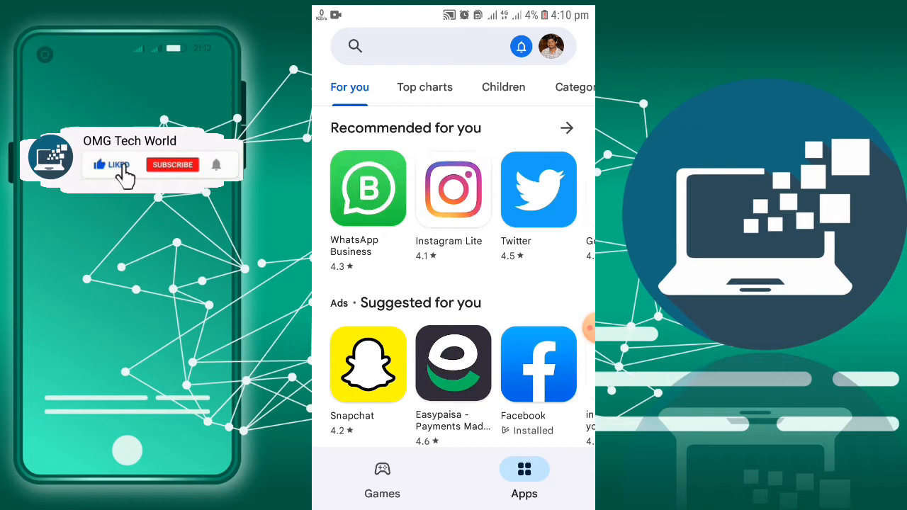
pyautogui.click(173, 164)
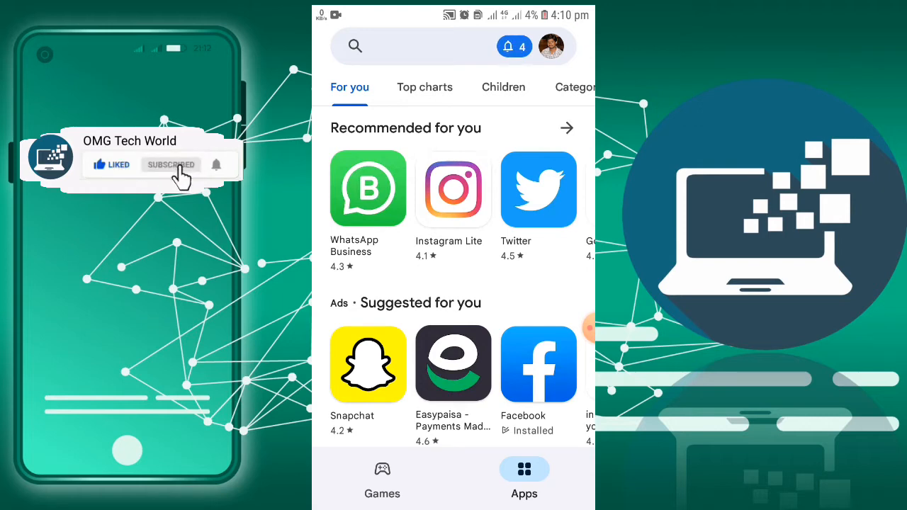
pyautogui.click(551, 46)
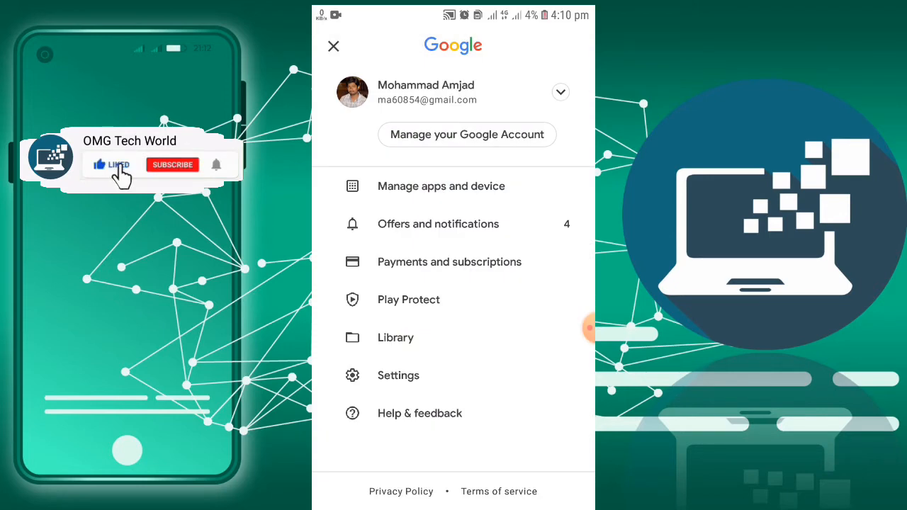
pyautogui.click(398, 375)
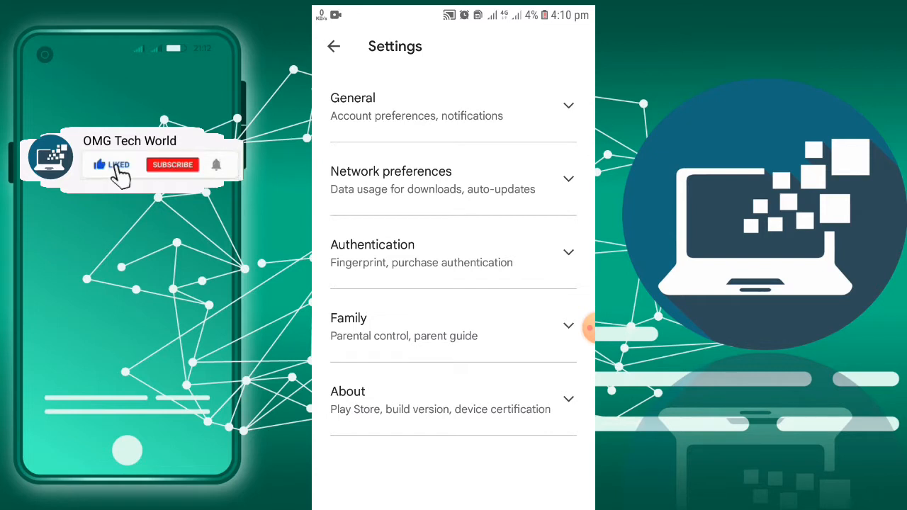
# - Set the app download preference under Network preferences to Over any network
pyautogui.click(454, 106)
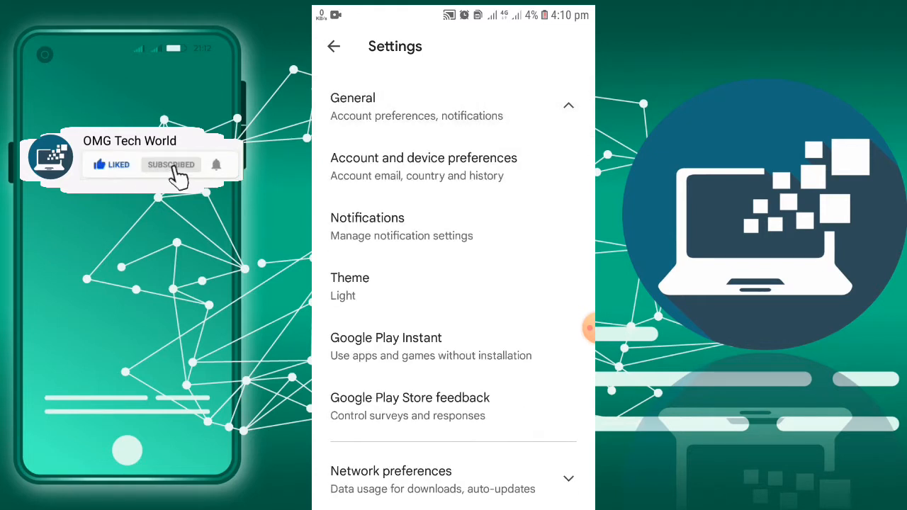
pyautogui.scroll(-3)
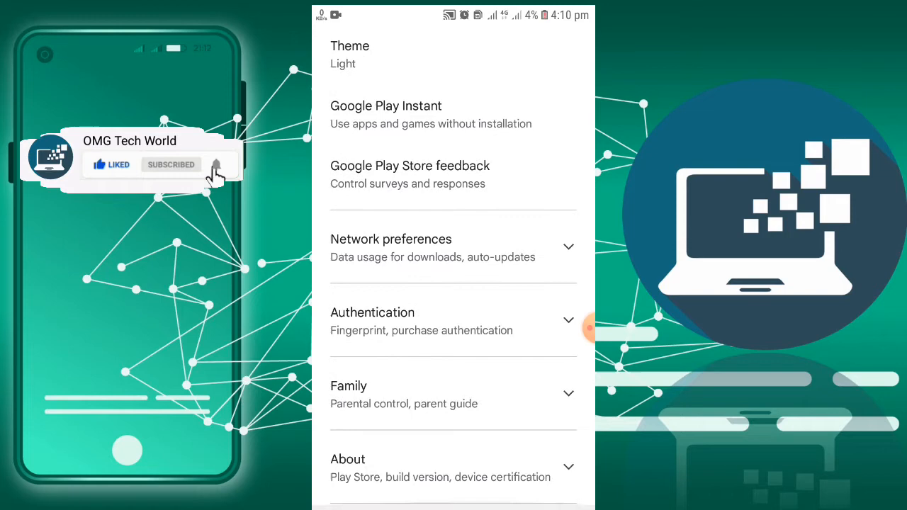
pyautogui.click(453, 248)
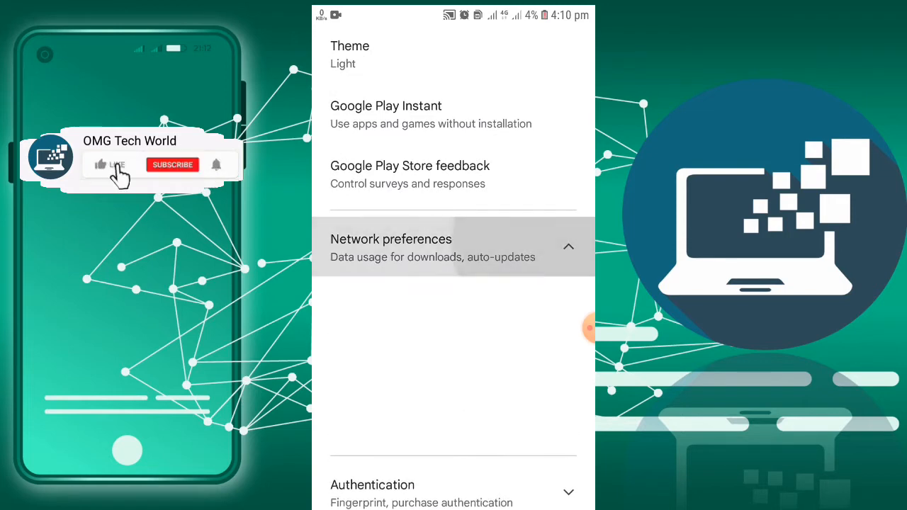
pyautogui.click(391, 247)
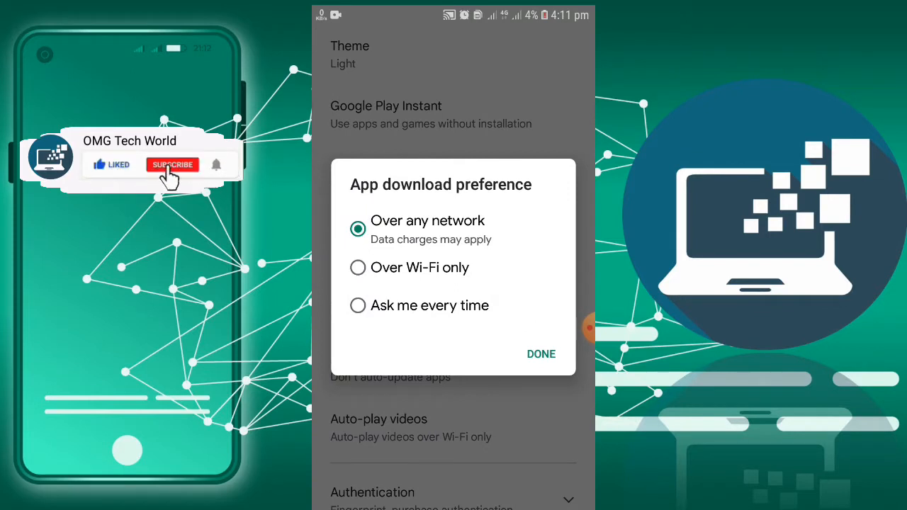
pyautogui.click(172, 165)
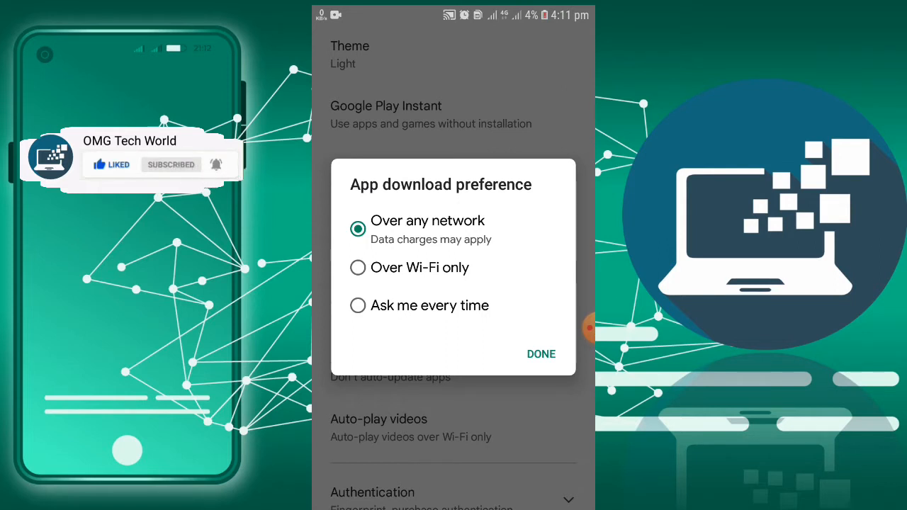
pyautogui.click(172, 164)
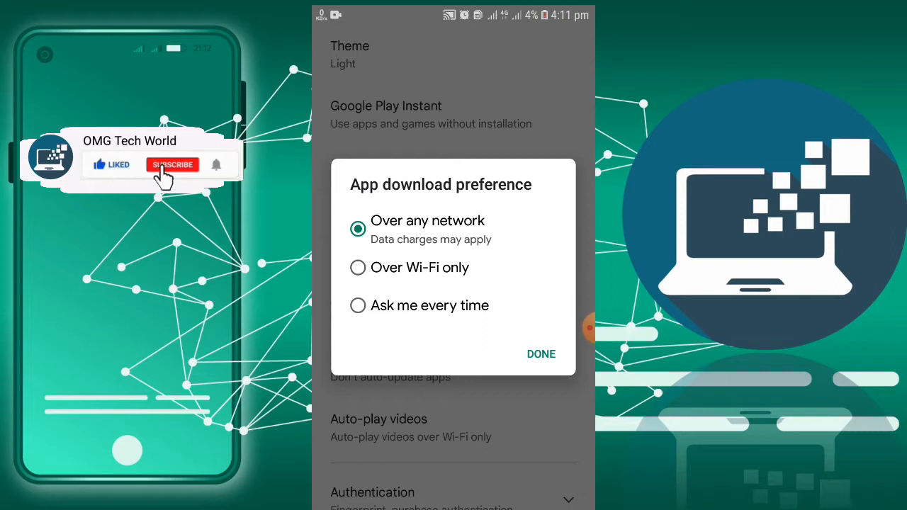
pyautogui.click(172, 164)
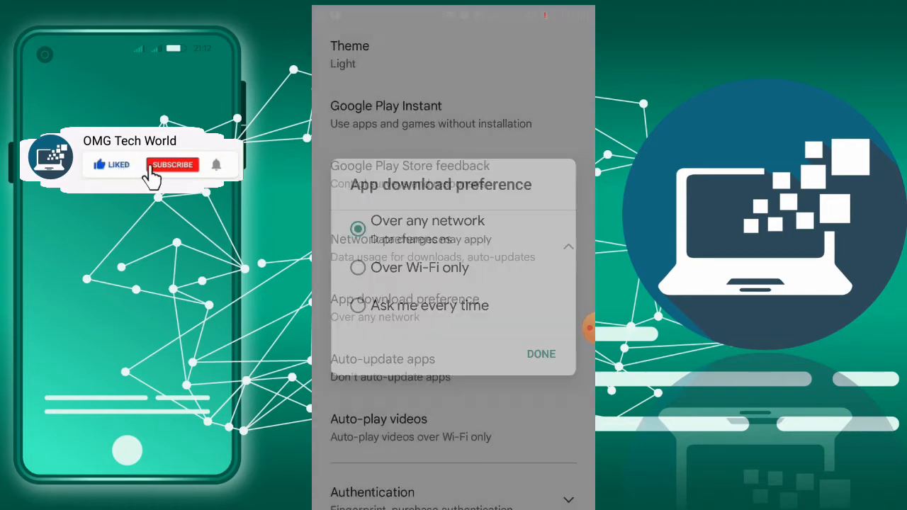
pyautogui.click(541, 354)
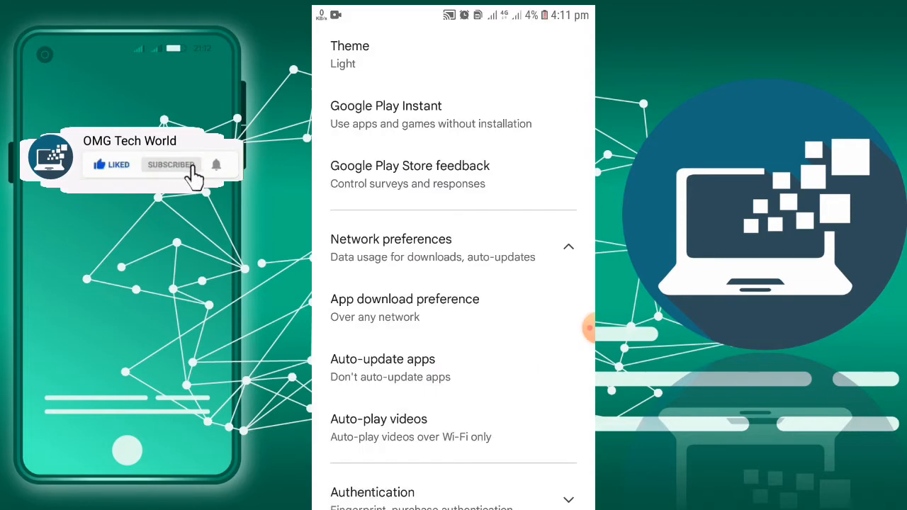
# - Dismiss the Auto-update apps choices, keeping Don't auto-update apps, and exit to home
pyautogui.click(382, 358)
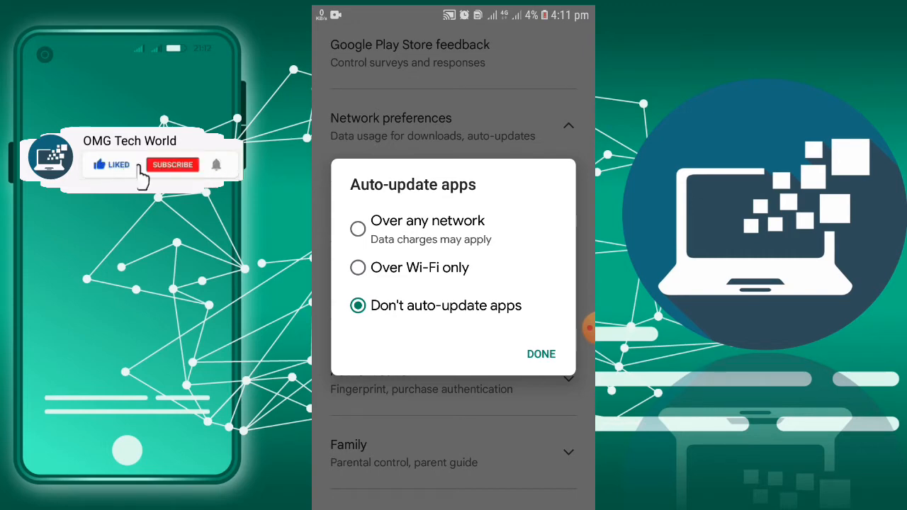
pyautogui.click(541, 354)
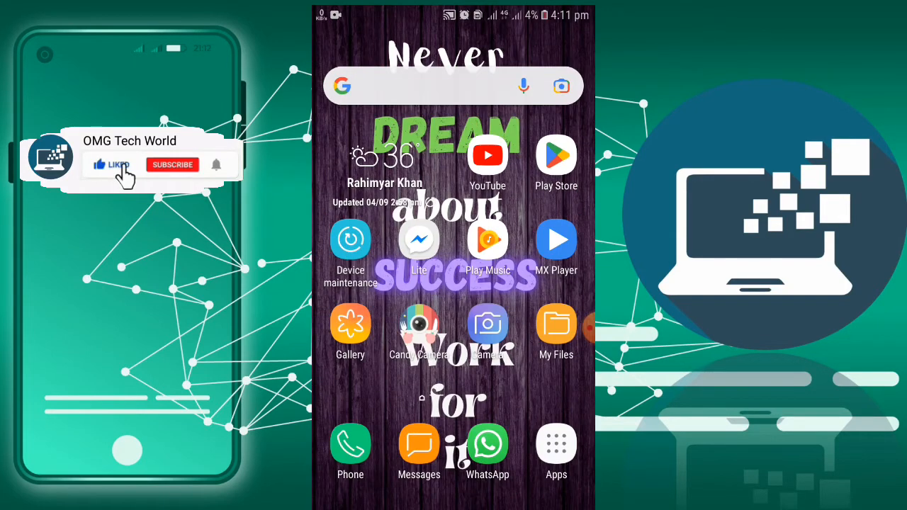
# - Open Android Settings > Apps and let the All apps list finish loading
pyautogui.click(557, 443)
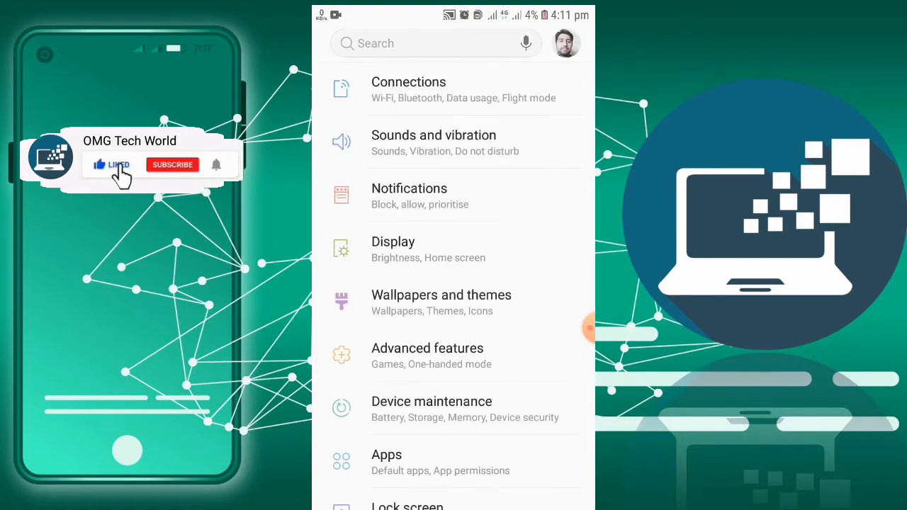
pyautogui.click(172, 164)
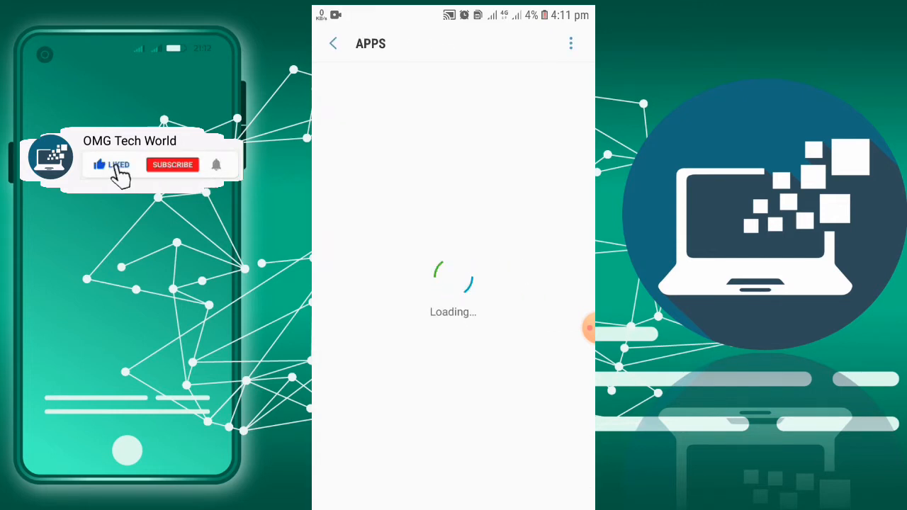
pyautogui.click(173, 164)
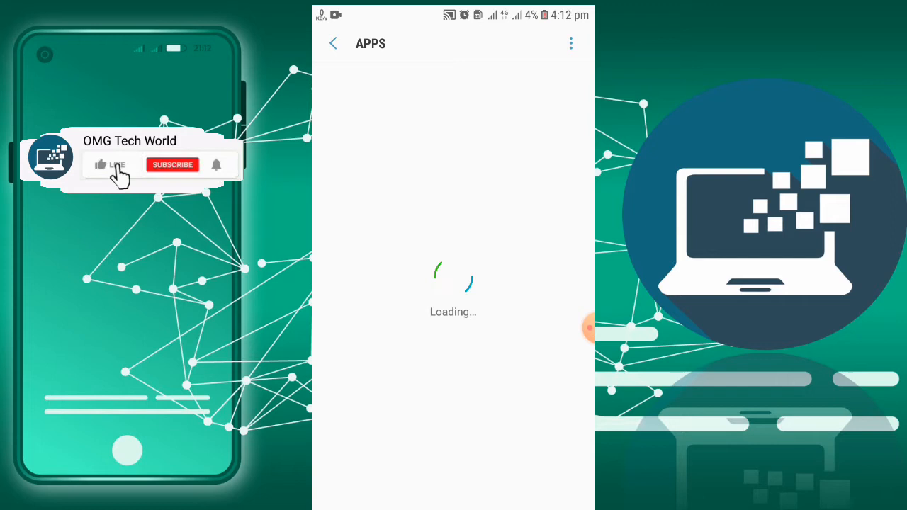
pyautogui.click(111, 164)
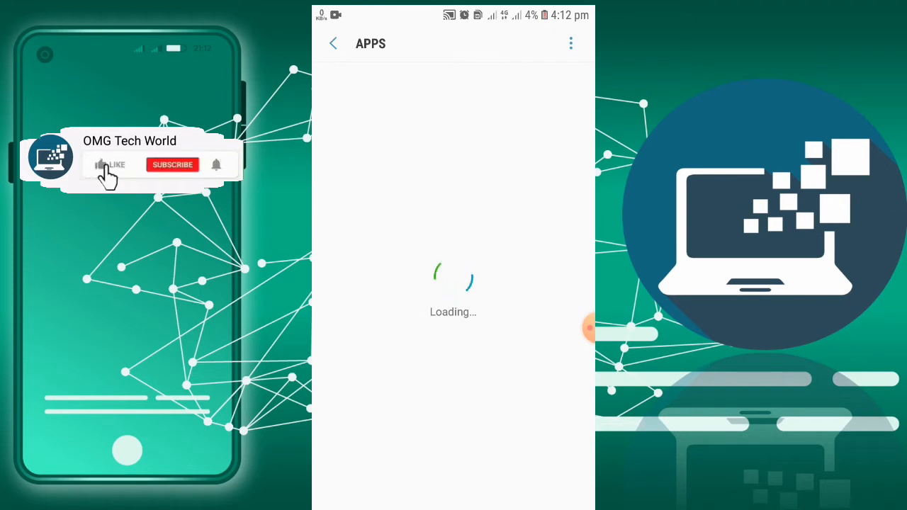
pyautogui.click(112, 164)
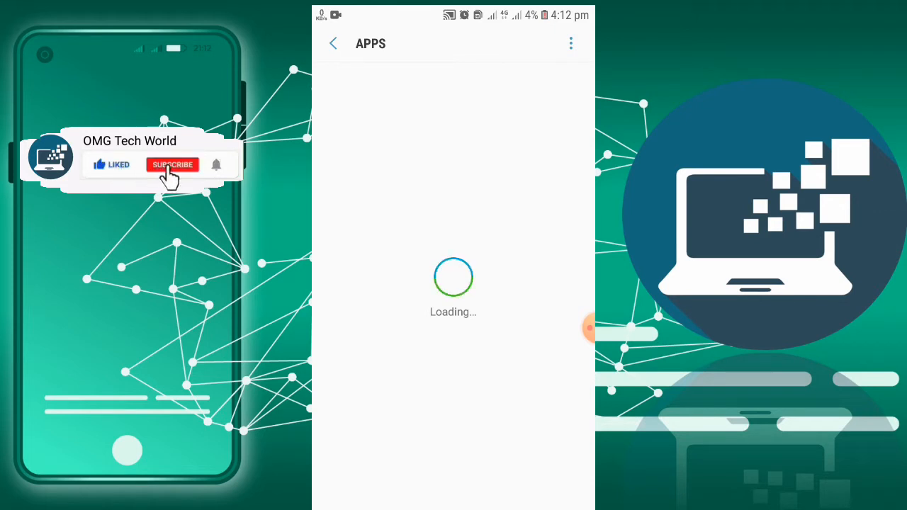
pyautogui.click(172, 165)
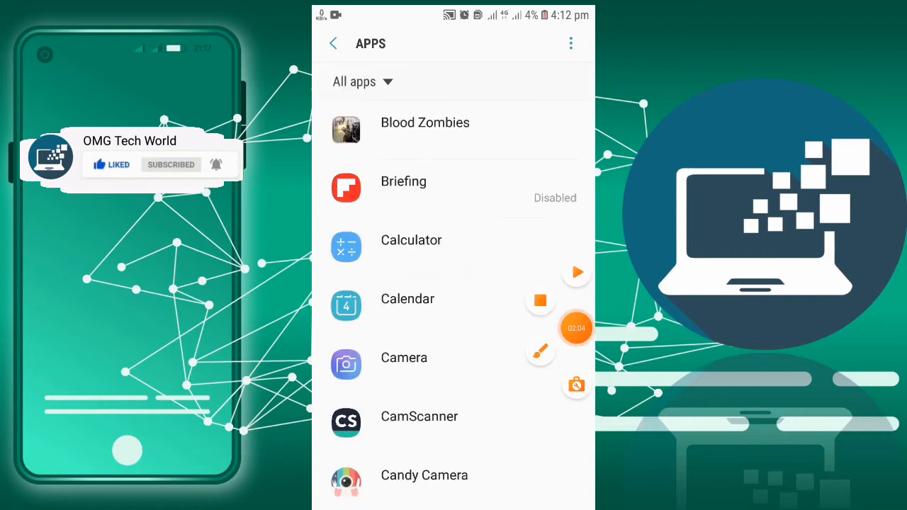
# - Clear Google Play Store's cache on its Storage page, then return to the apps list
pyautogui.click(172, 164)
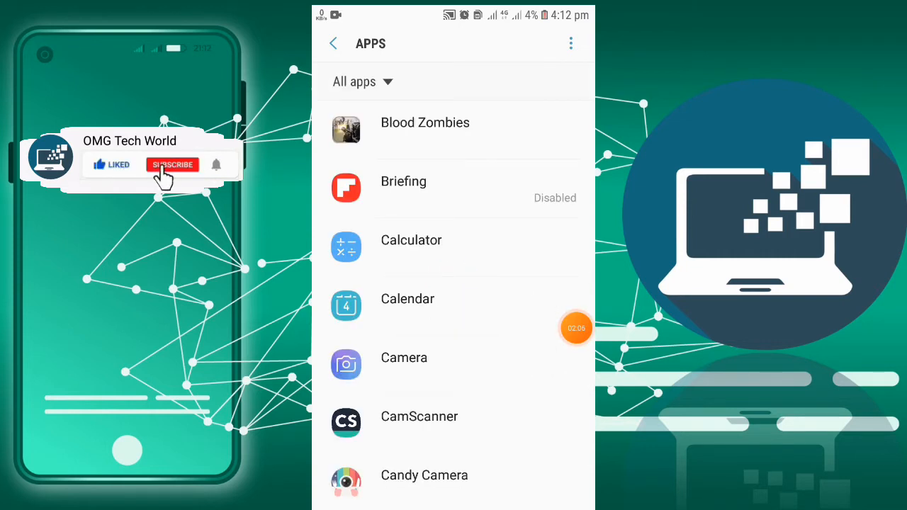
pyautogui.click(172, 164)
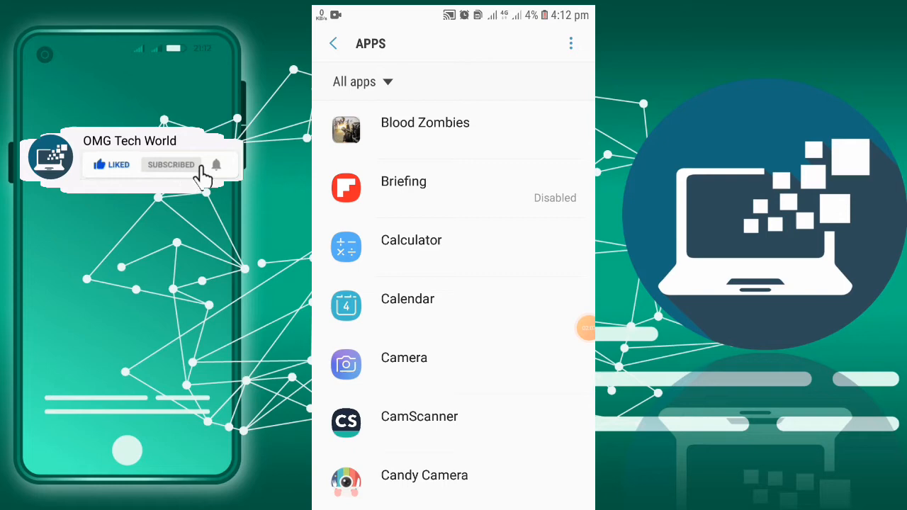
pyautogui.scroll(-3)
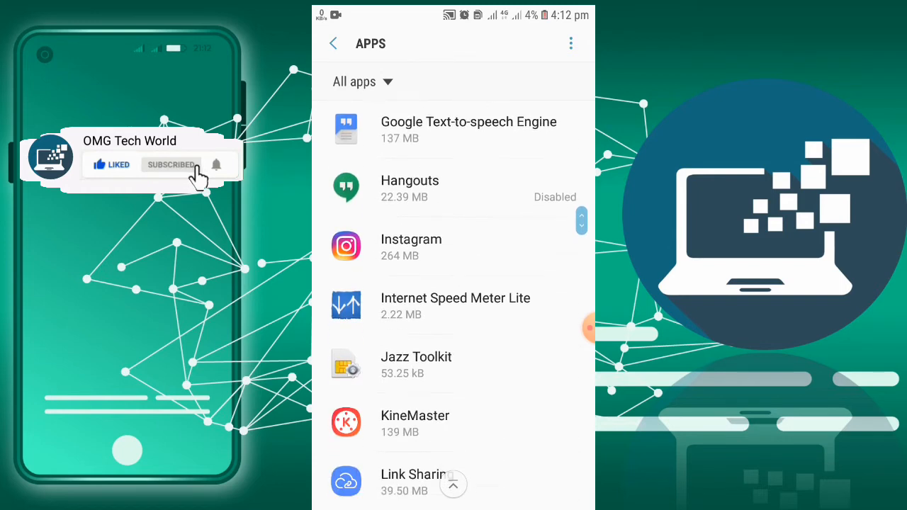
pyautogui.scroll(-3)
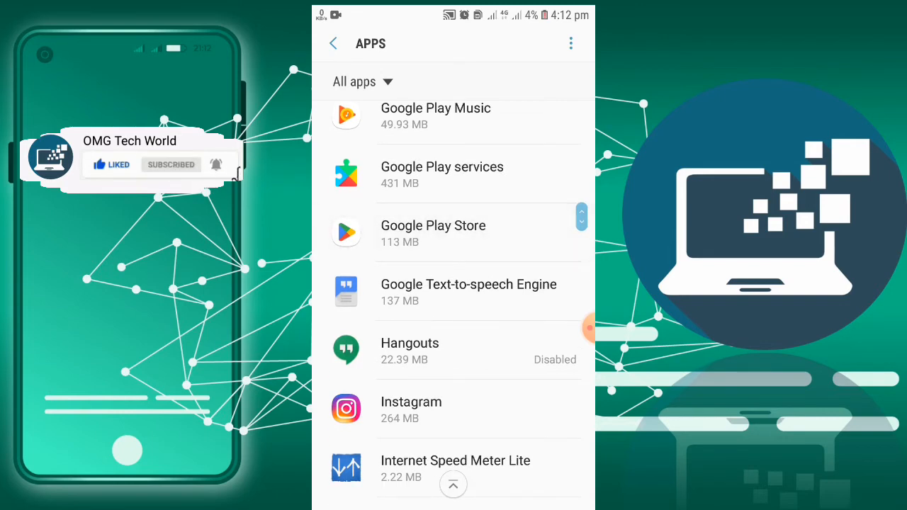
pyautogui.click(433, 232)
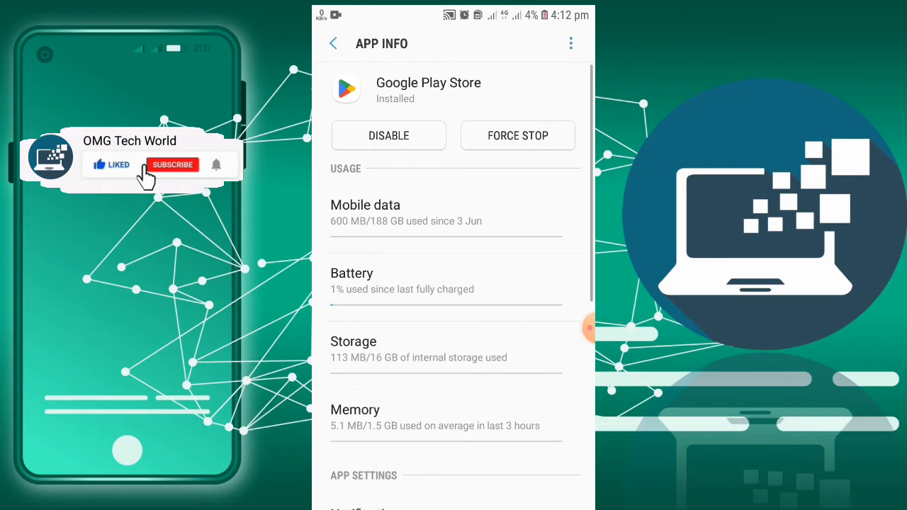
pyautogui.click(353, 348)
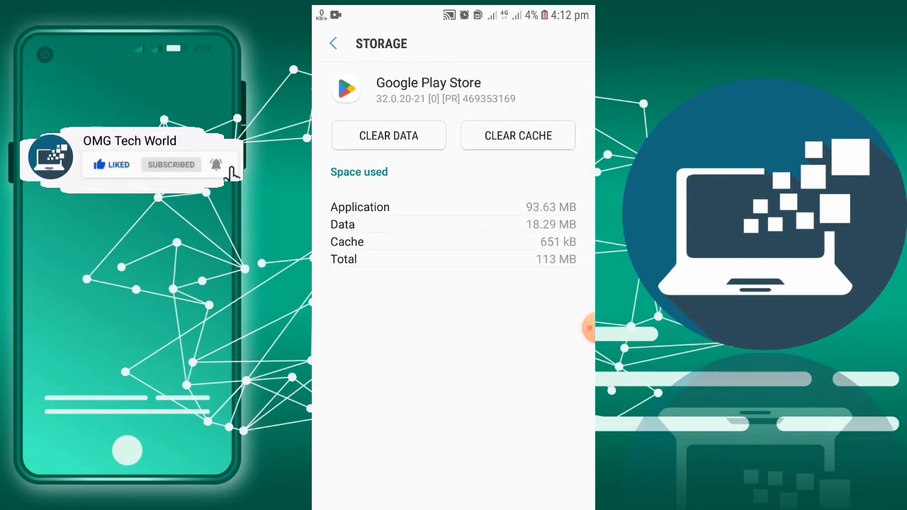
pyautogui.click(518, 136)
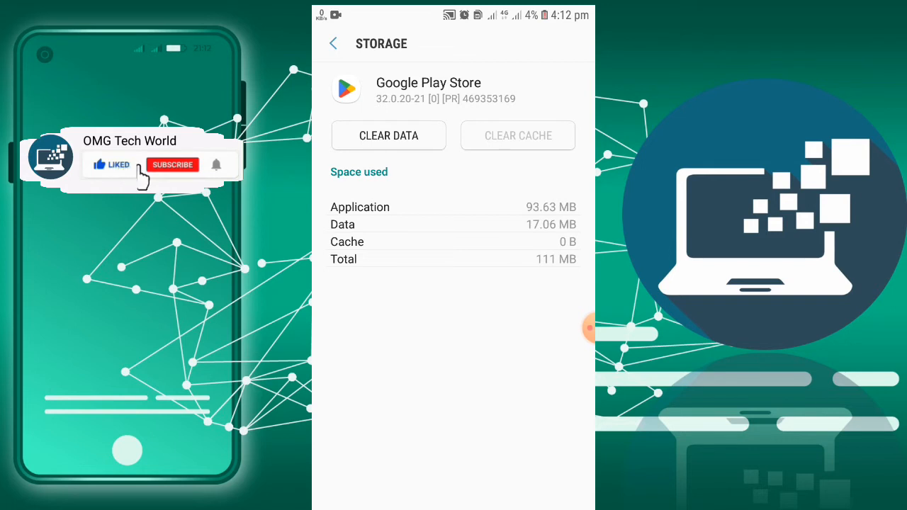
pyautogui.click(173, 165)
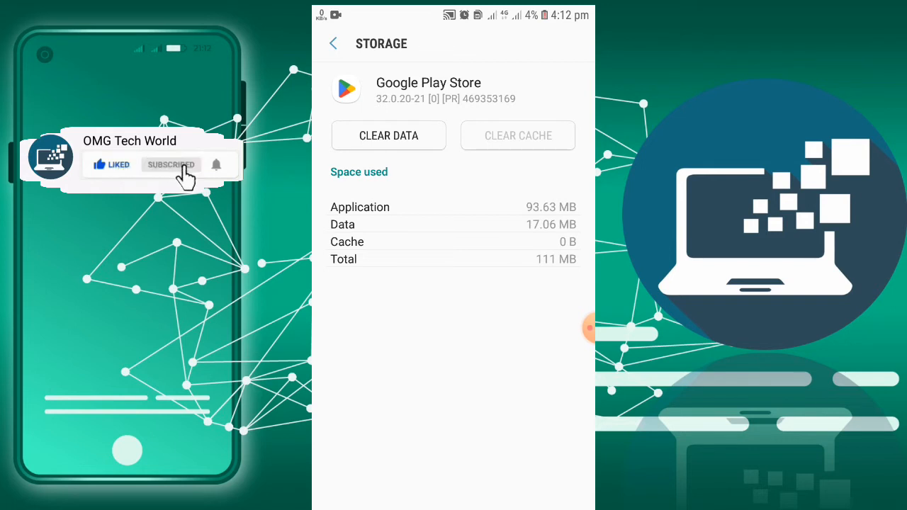
pyautogui.moveTo(223, 171)
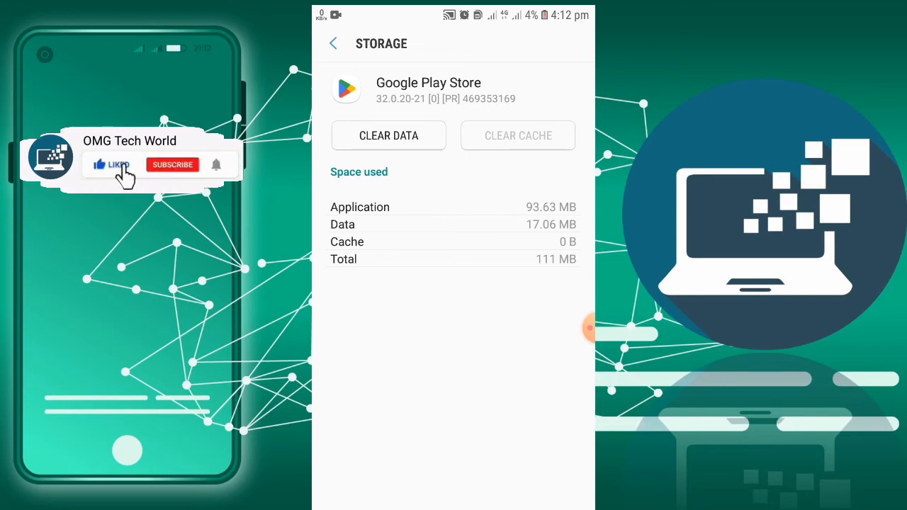
pyautogui.click(172, 164)
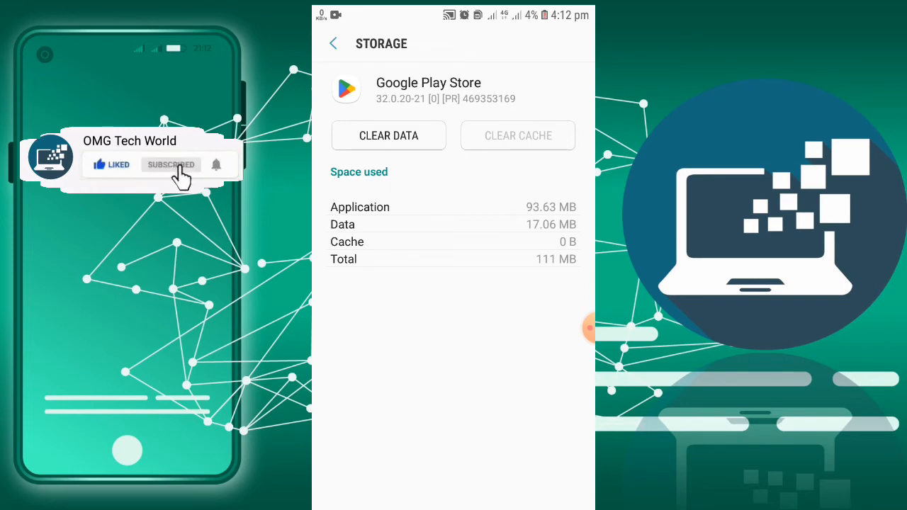
pyautogui.click(333, 43)
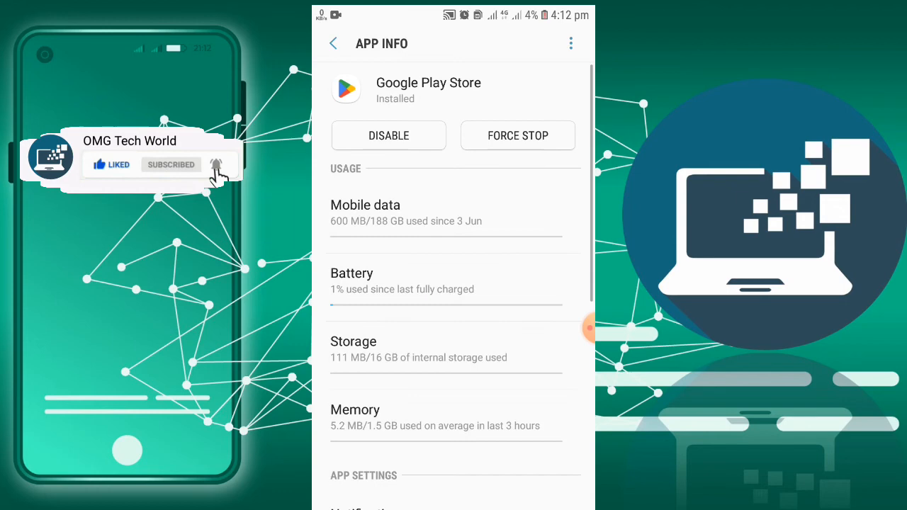
pyautogui.click(333, 44)
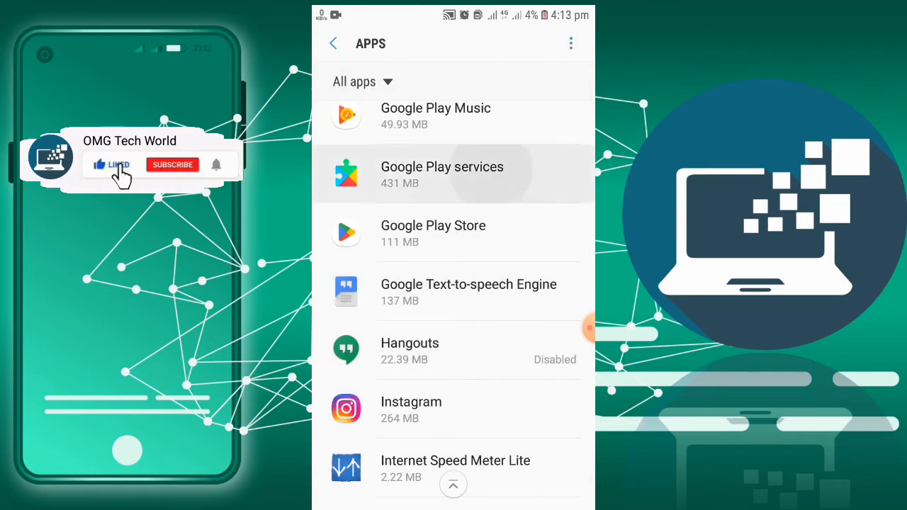
# - Clear Google Play services' cache to 0 B, then reopen the Play Store search
pyautogui.click(442, 174)
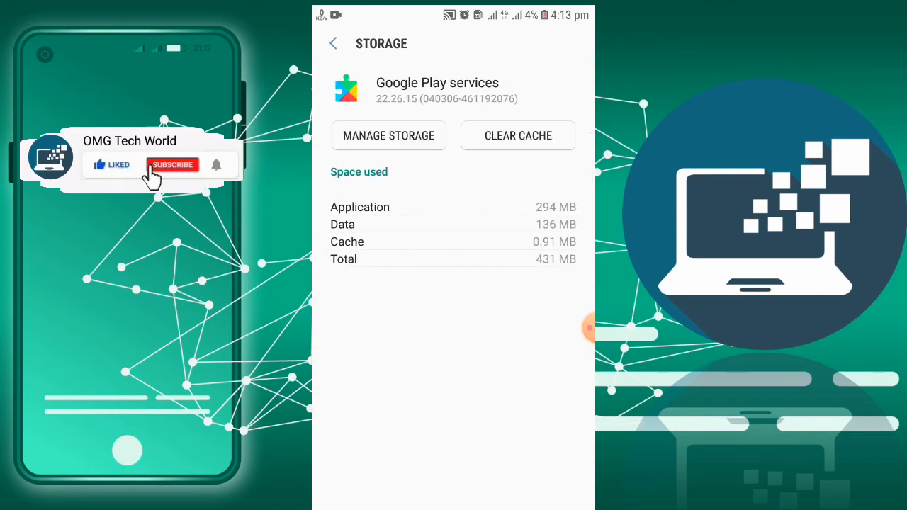
pyautogui.click(518, 135)
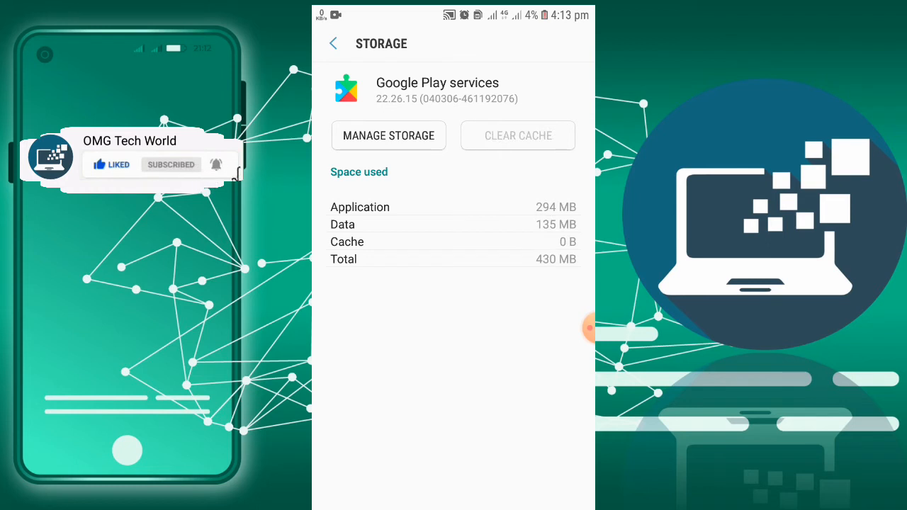
pyautogui.click(333, 43)
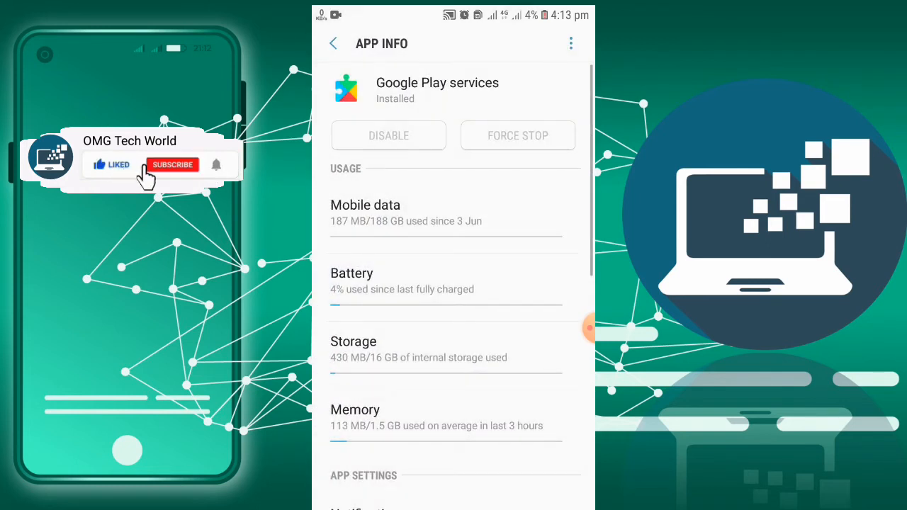
pyautogui.click(172, 164)
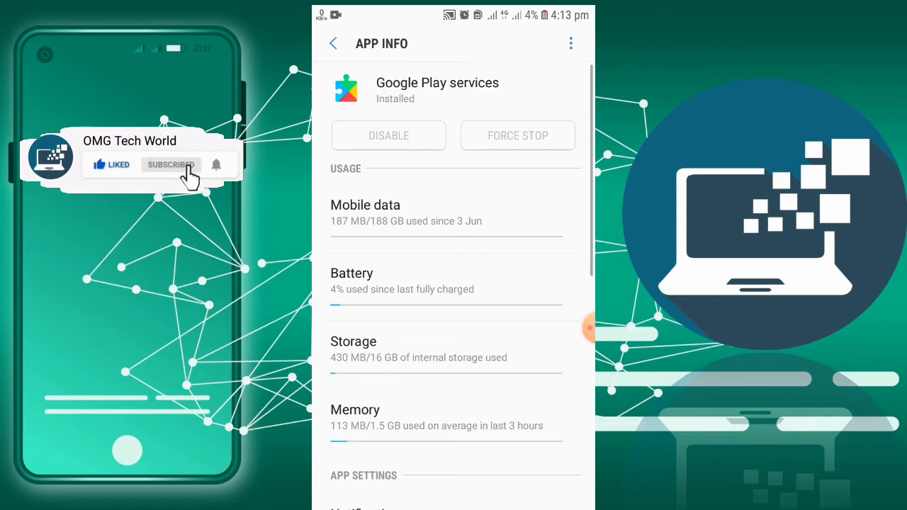
pyautogui.click(170, 165)
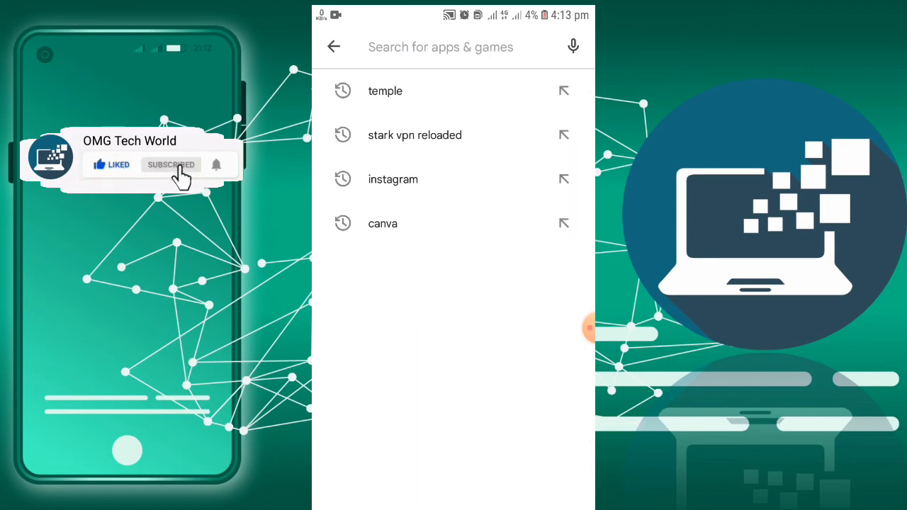
# - Pick the 'temple' recent search and install Temple Run until it shows pending
pyautogui.click(384, 90)
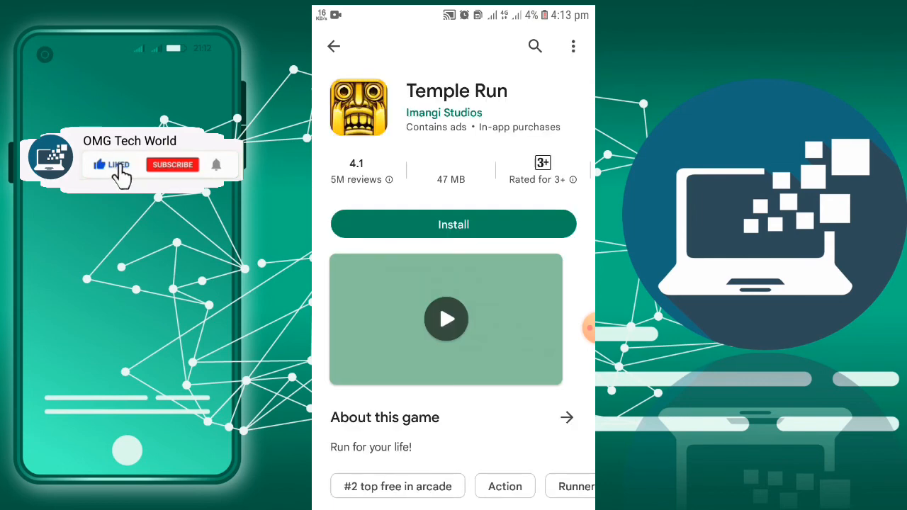
pyautogui.click(453, 224)
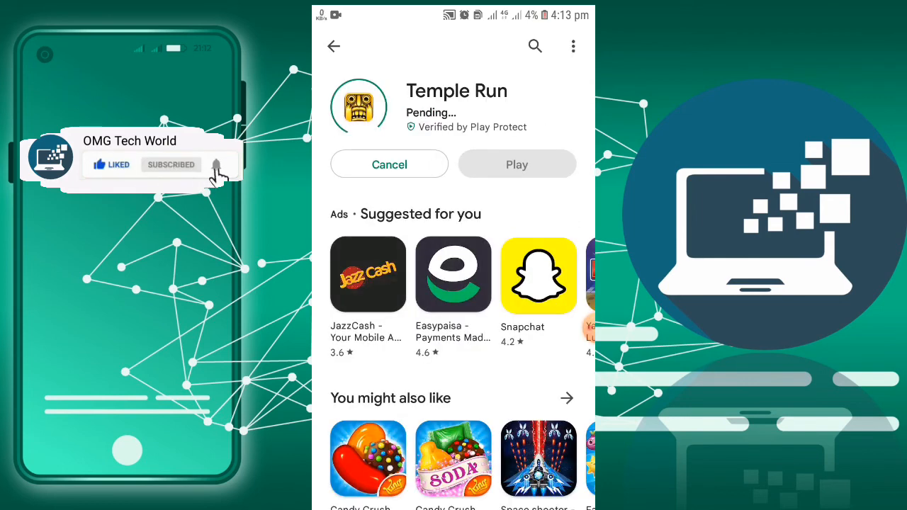
pyautogui.click(171, 164)
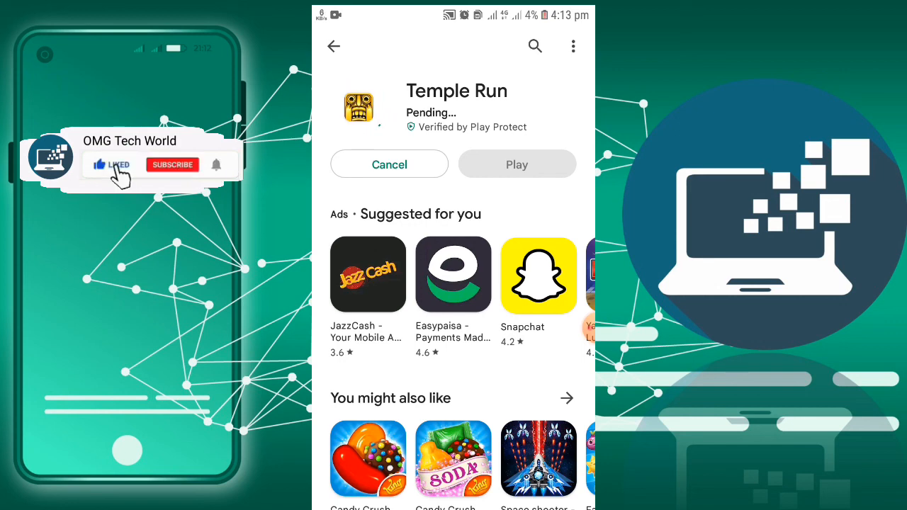
pyautogui.click(172, 164)
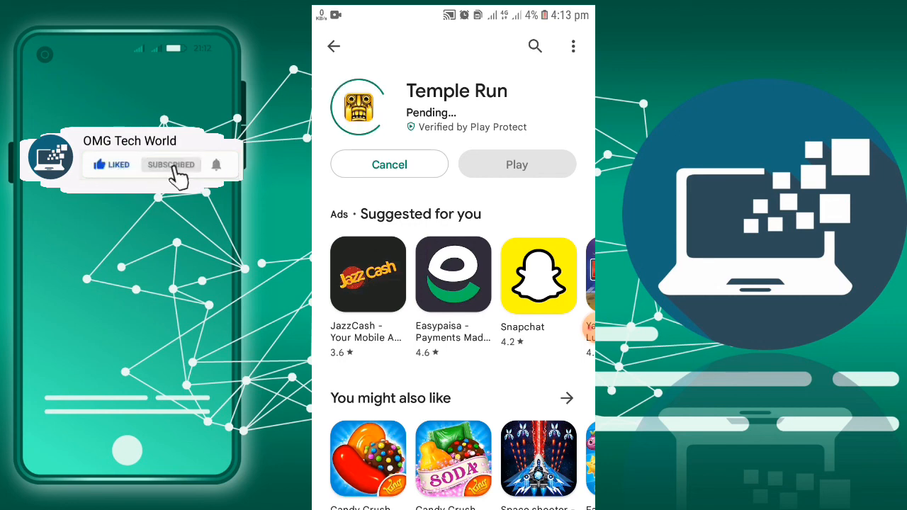